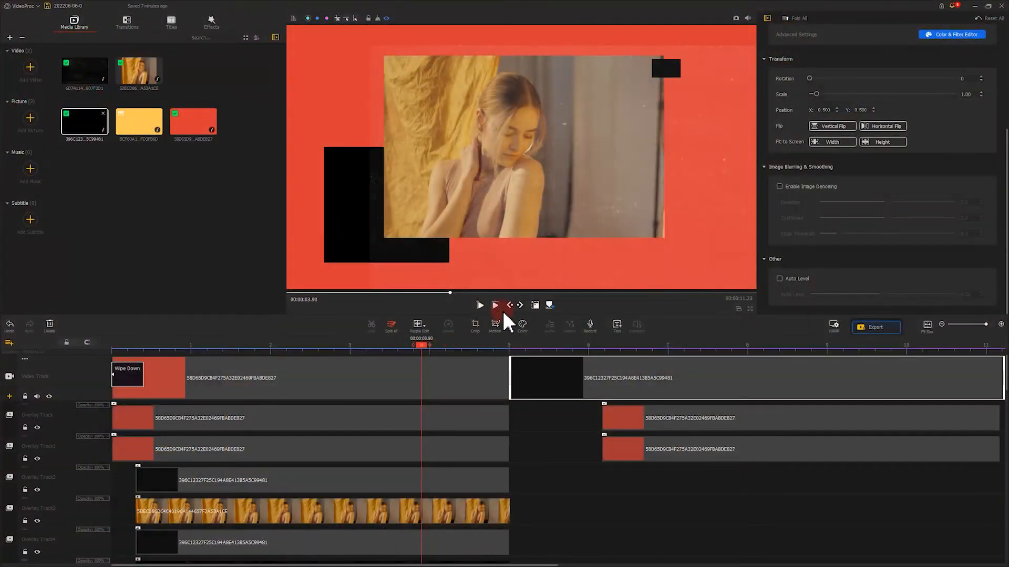
Preview the red block animation, scrubbing the playhead to 6.5 seconds and near the end.
left_click(479, 305)
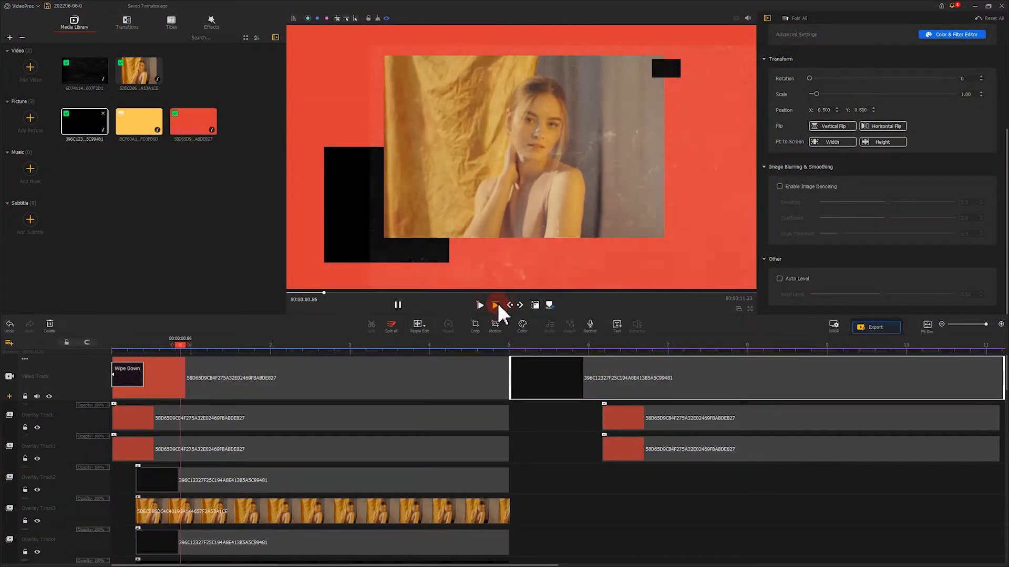
left_click(479, 304)
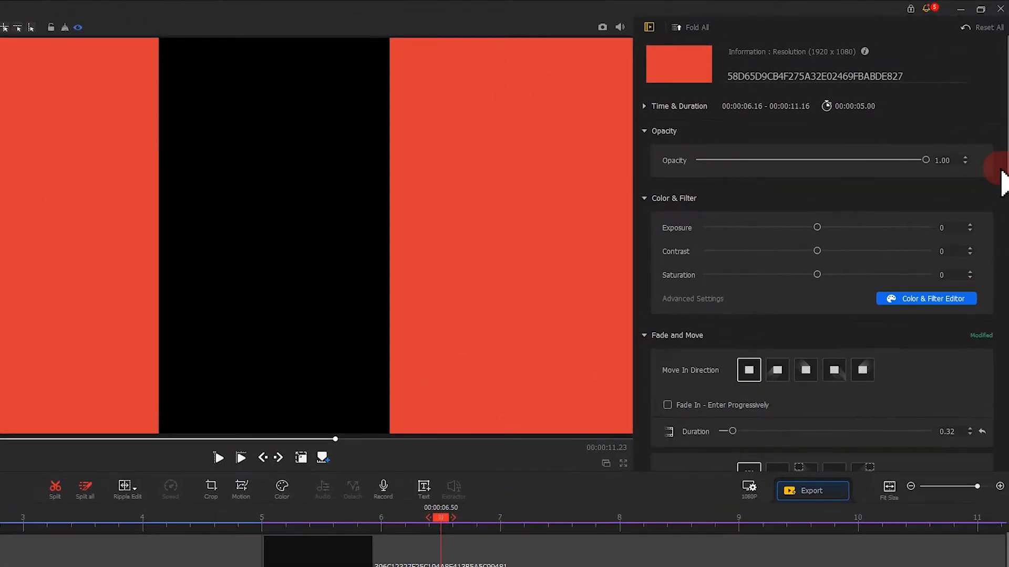
scroll("down", 3)
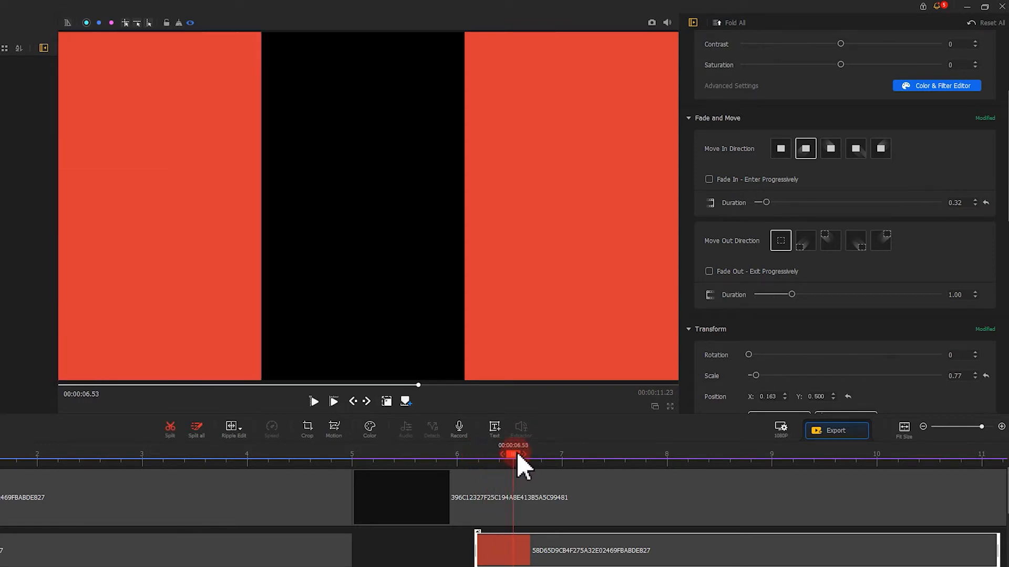
left_click(830, 149)
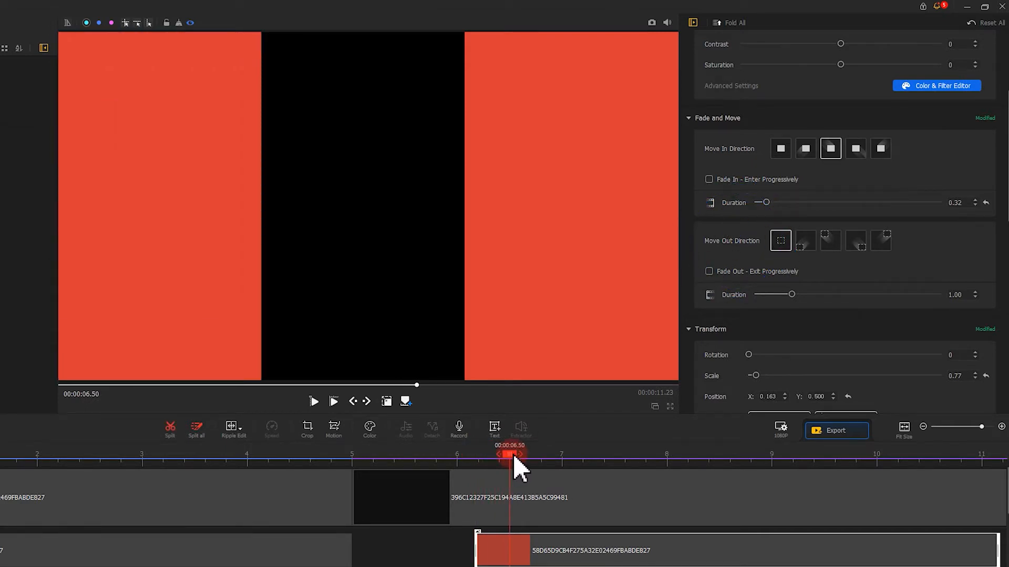
left_click(805, 240)
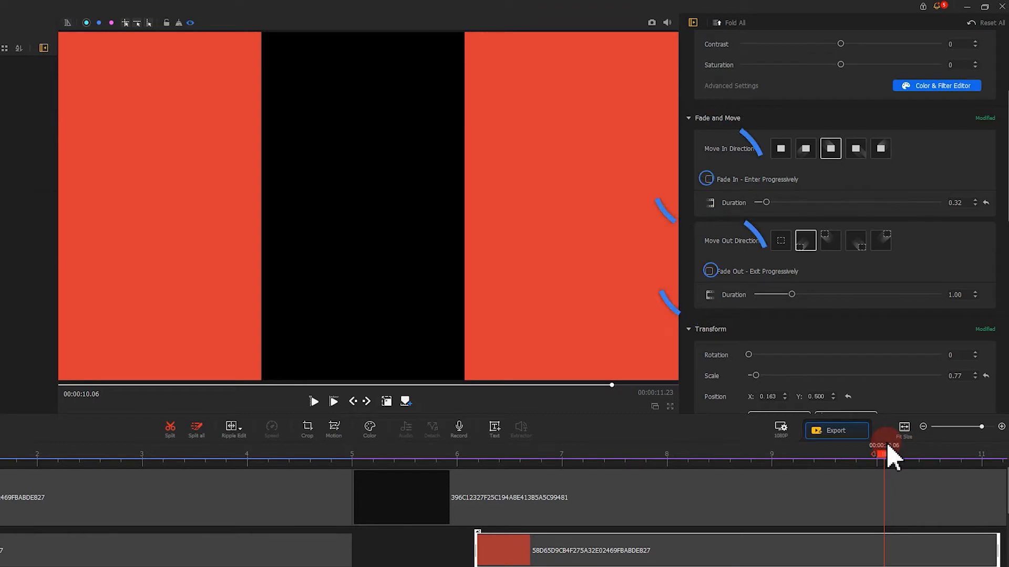
left_click(708, 271)
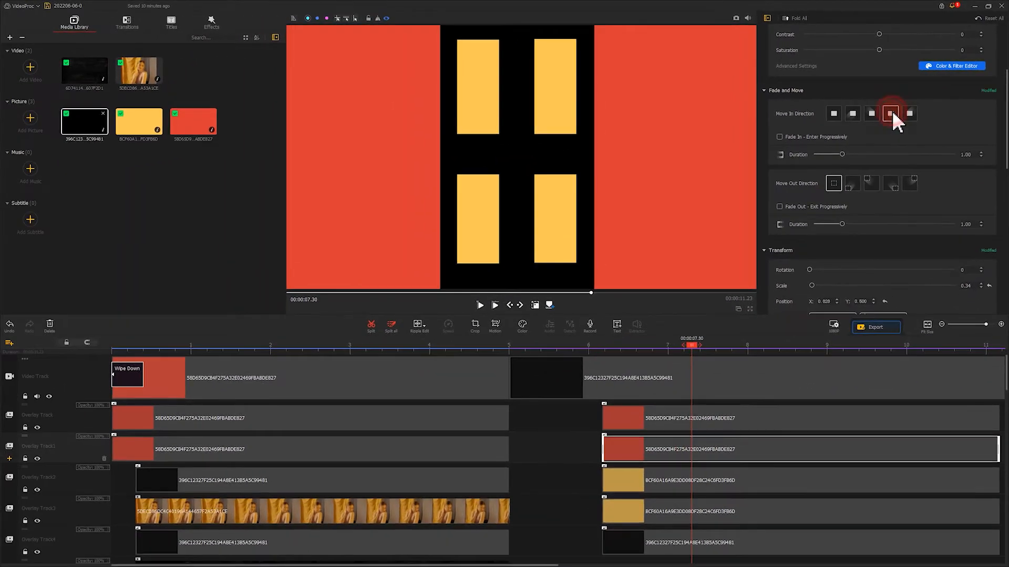
Choose slide-in directions for the upper and lower yellow block clips.
left_click(851, 114)
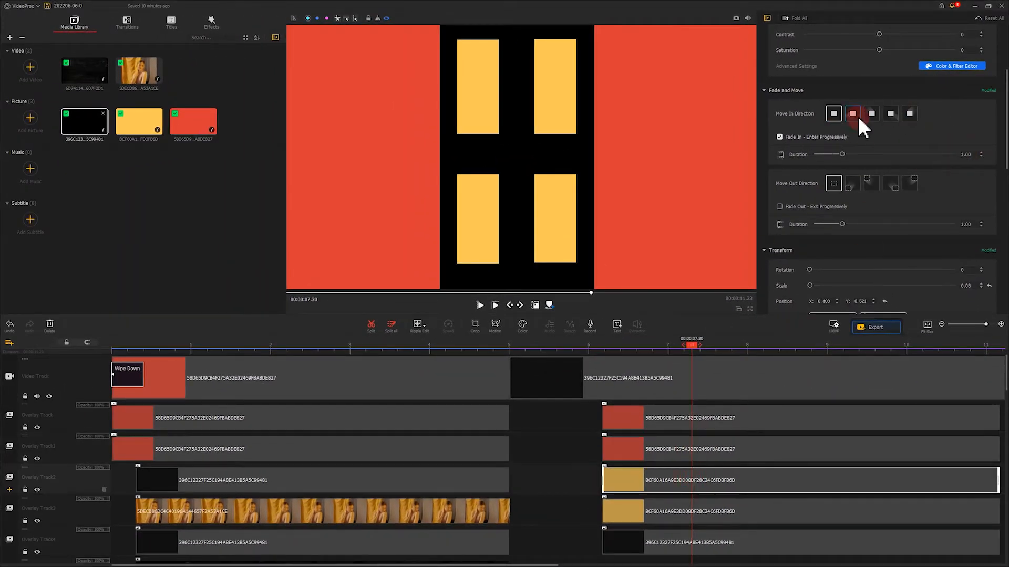
left_click(871, 113)
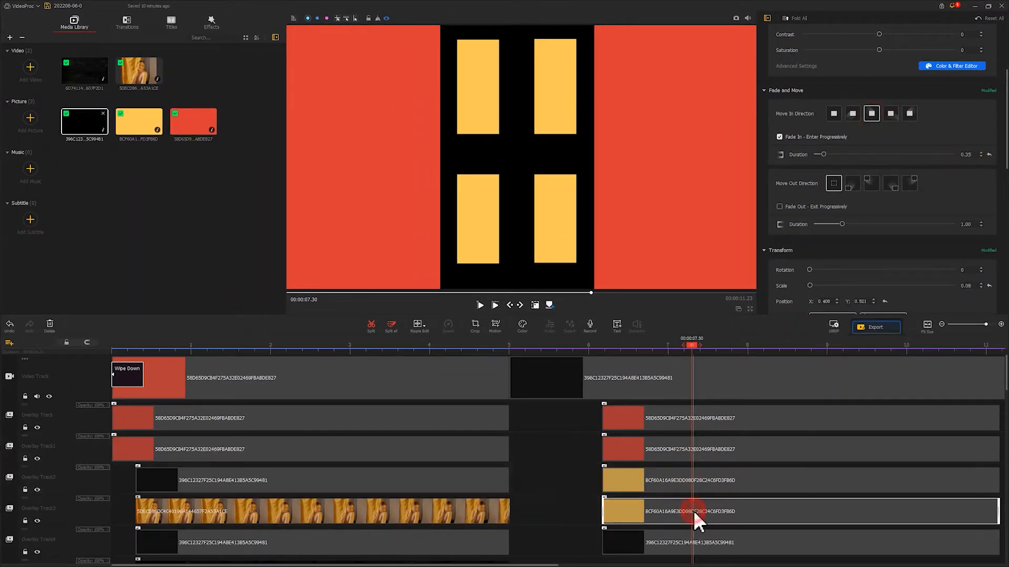
left_click(909, 113)
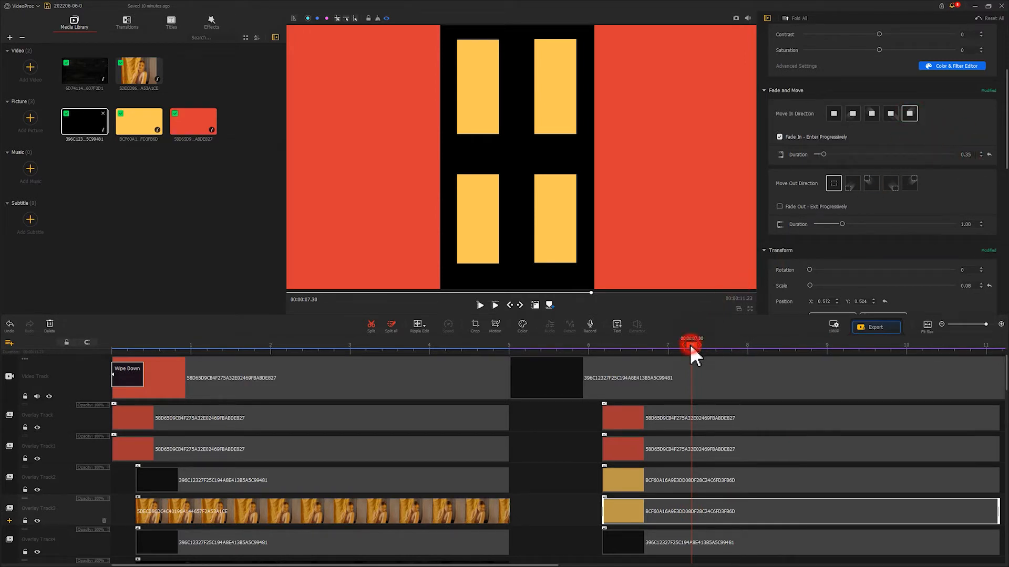
Preview the yellow block slide-in animation from 7.3 seconds.
left_click(479, 305)
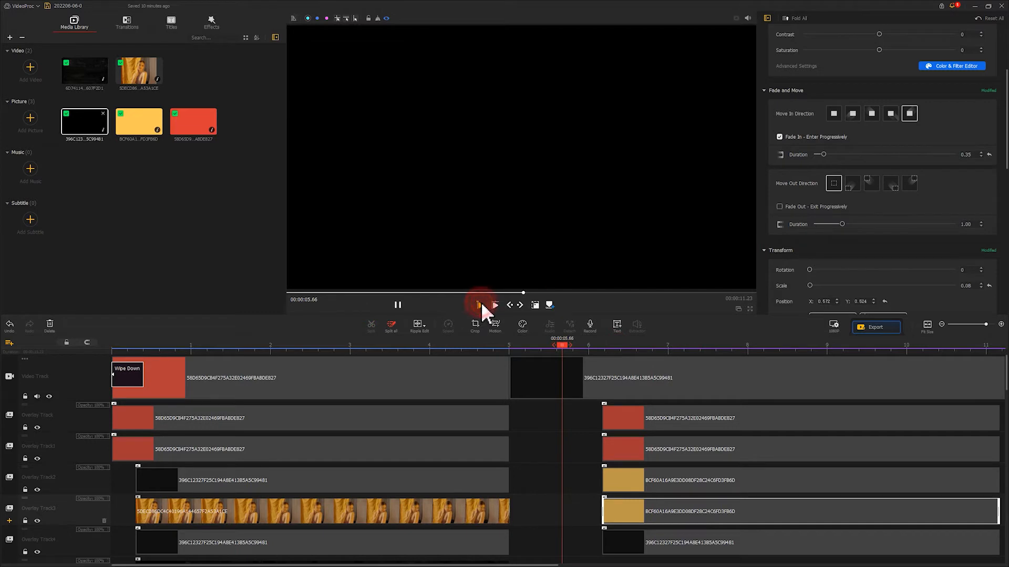
left_click(398, 304)
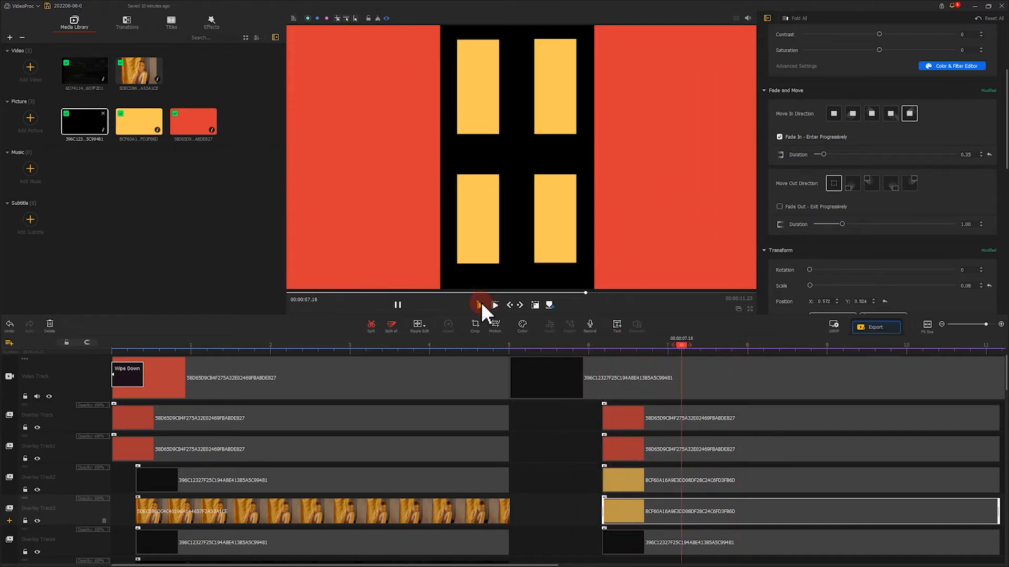
left_click(397, 304)
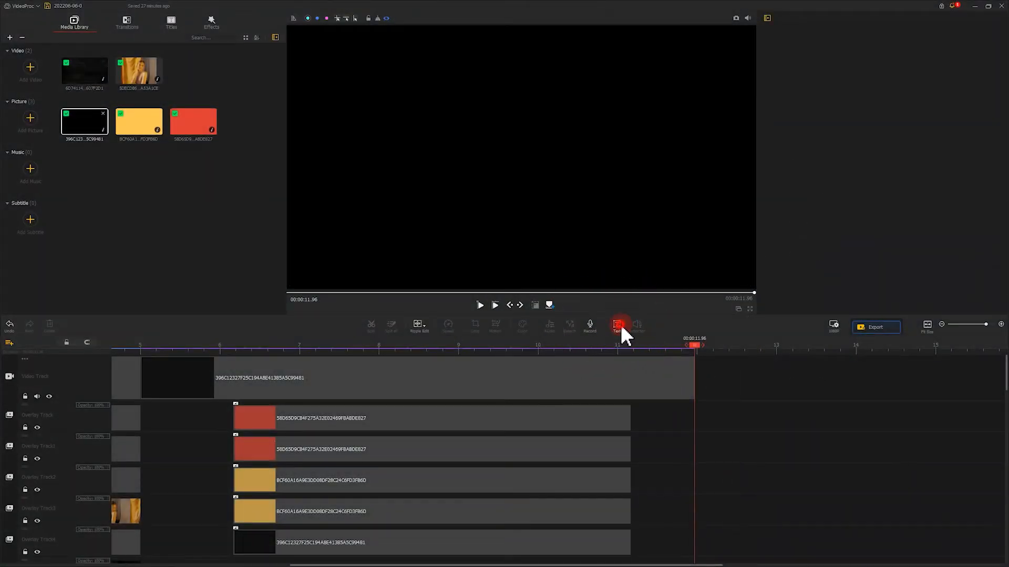
Add a text clip filled with rows of dots and set its font size to 48.
left_click(617, 325)
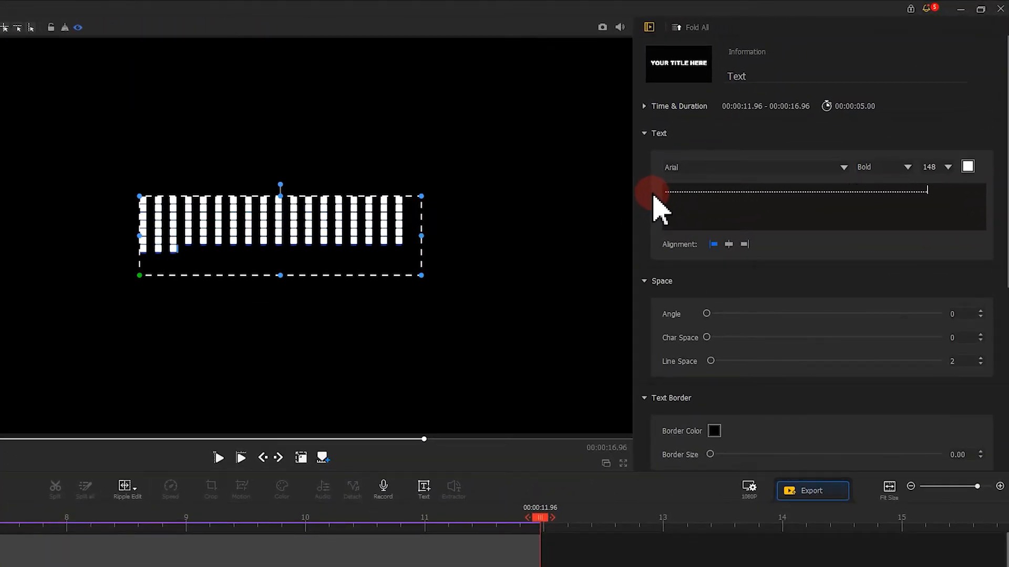
triple_click(771, 190)
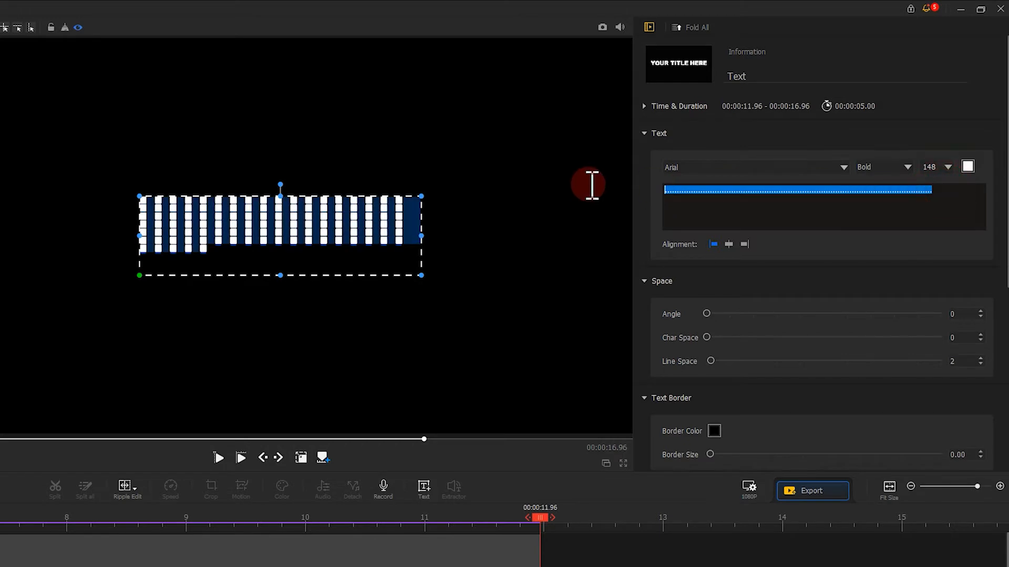
key("ctrl+c")
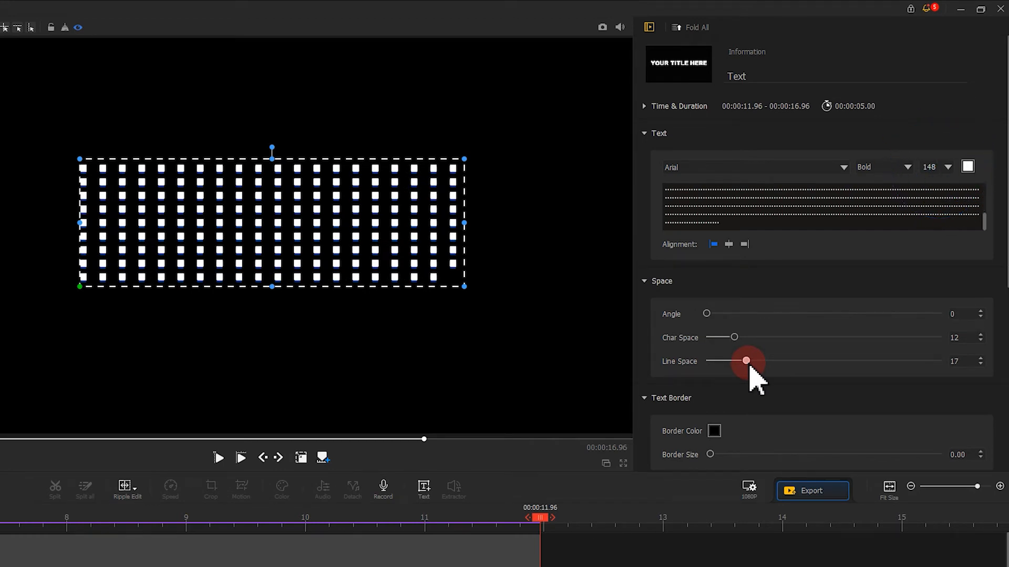
mouse_move(914, 267)
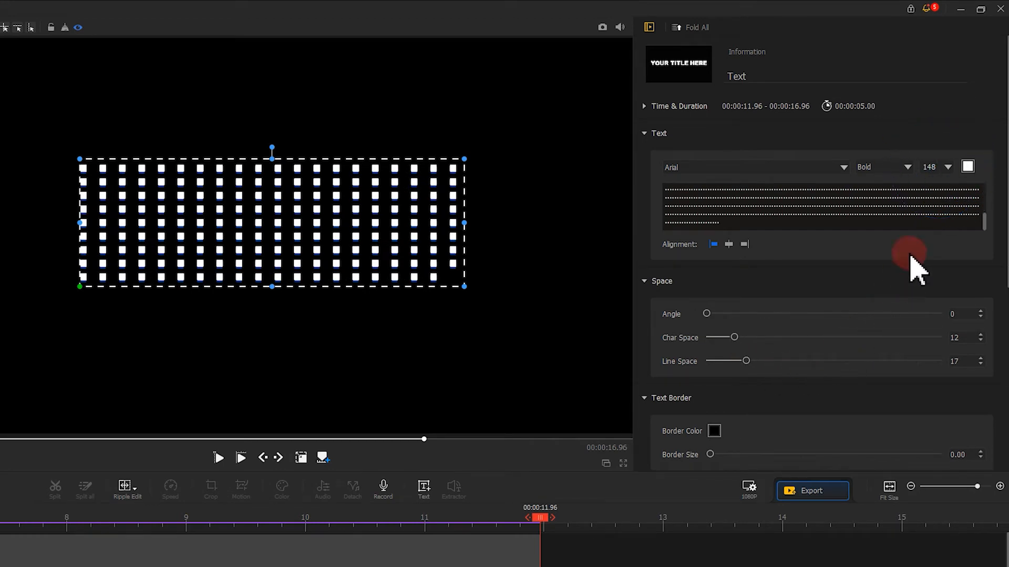
left_click(946, 166)
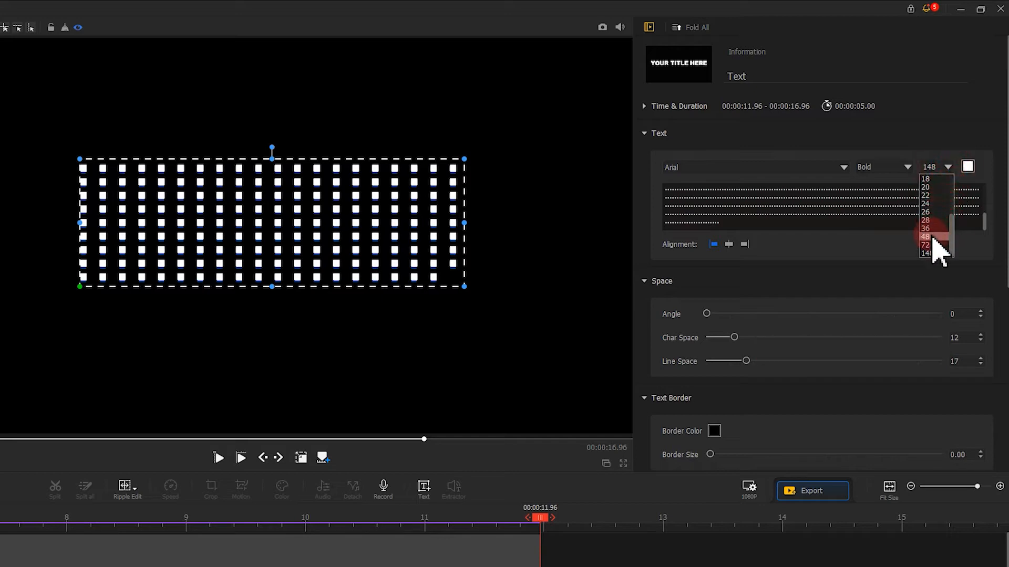
left_click(925, 237)
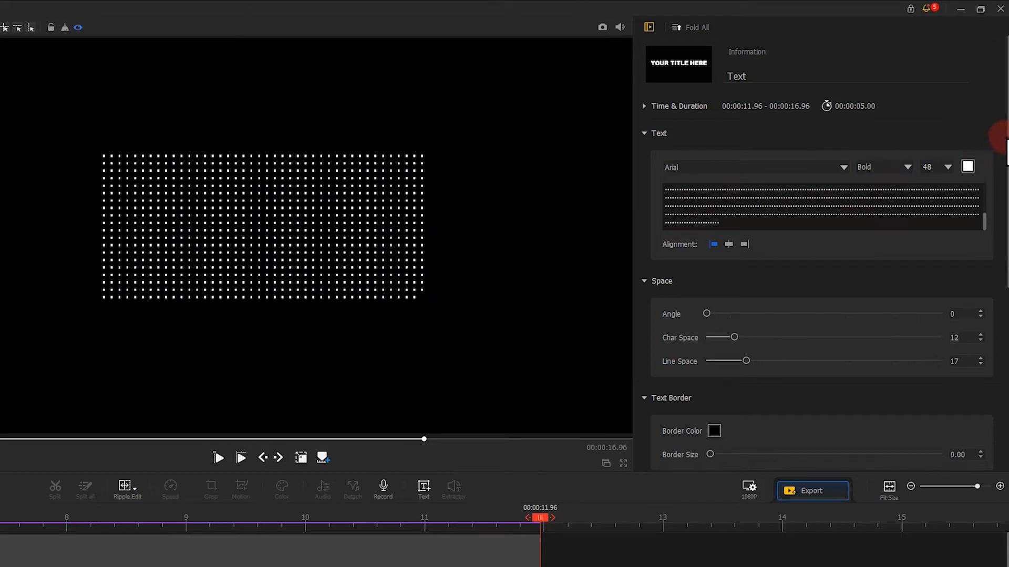
scroll("down", 3)
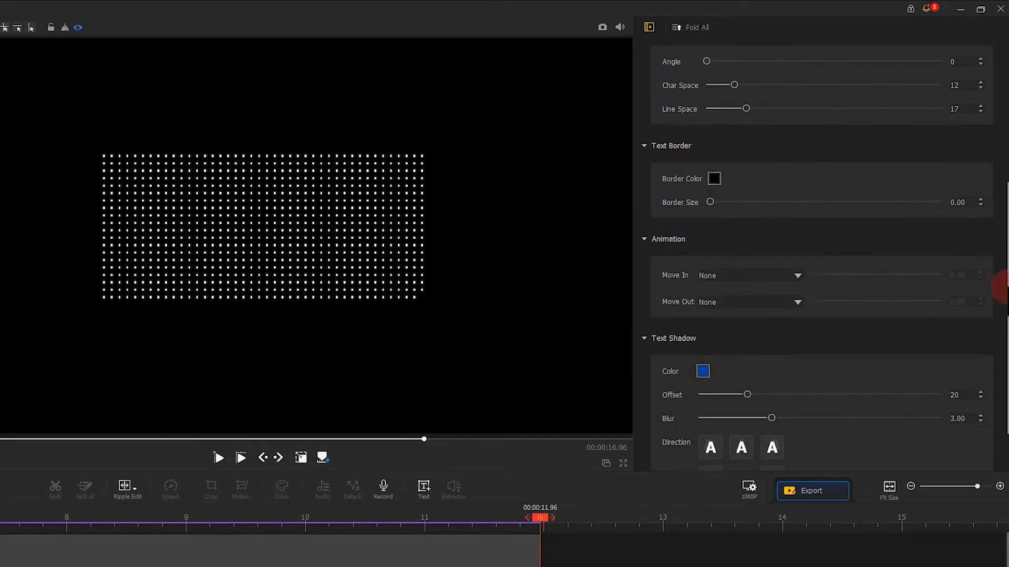
scroll("down", 3)
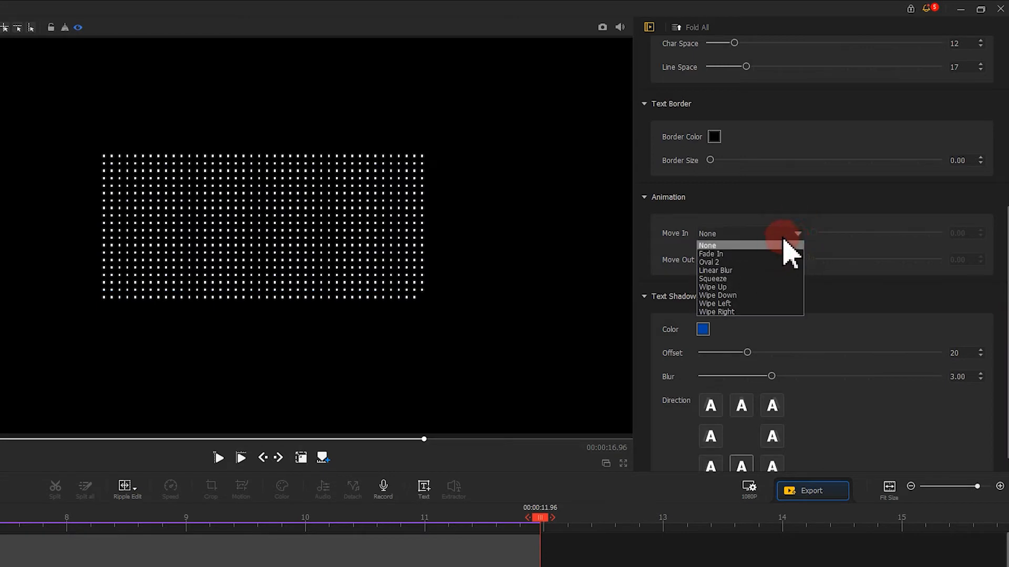
left_click(709, 263)
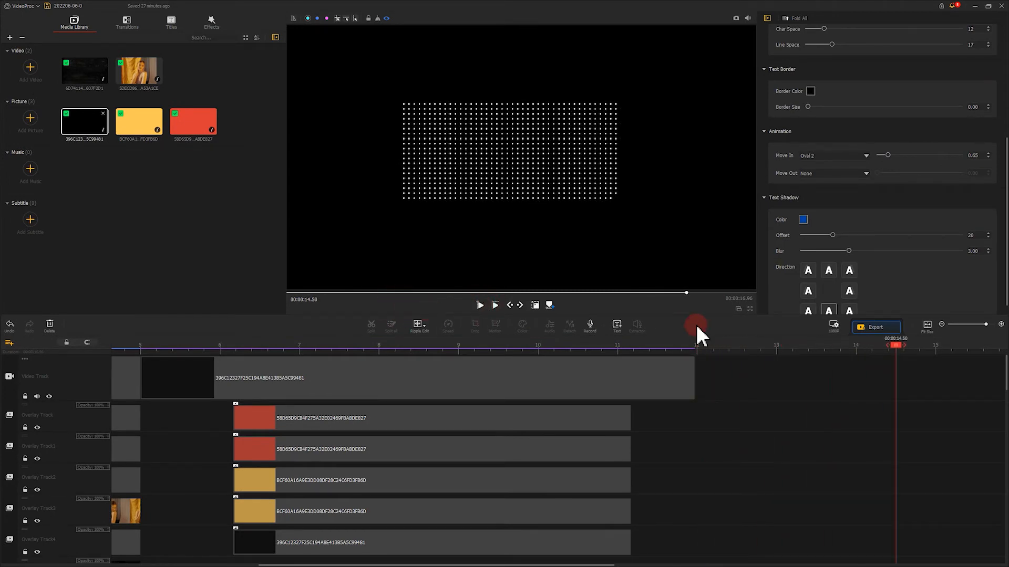
left_click(756, 346)
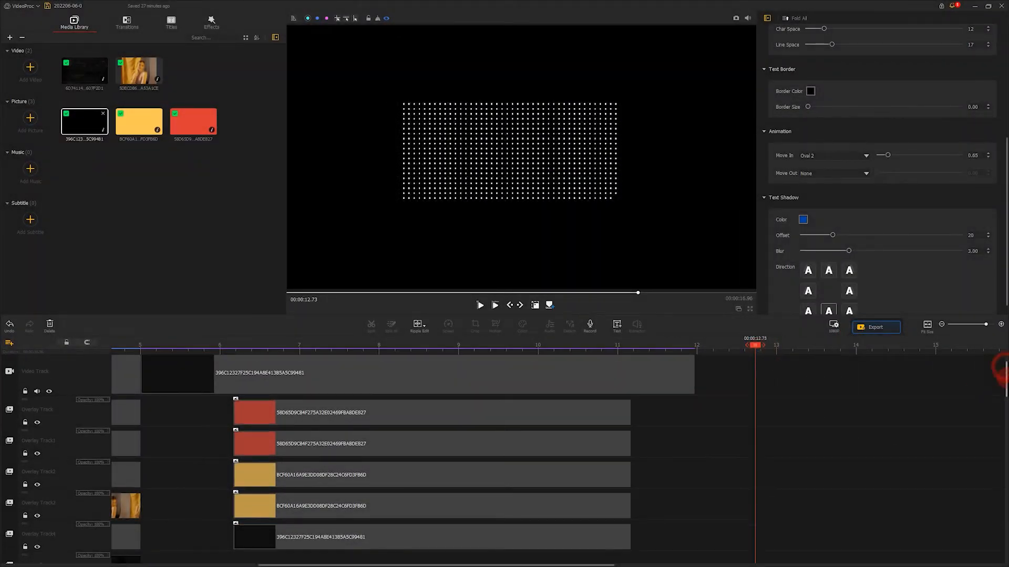
Paste another dot-grid title copy and play back the four repeated titles from the start.
scroll("down", 3)
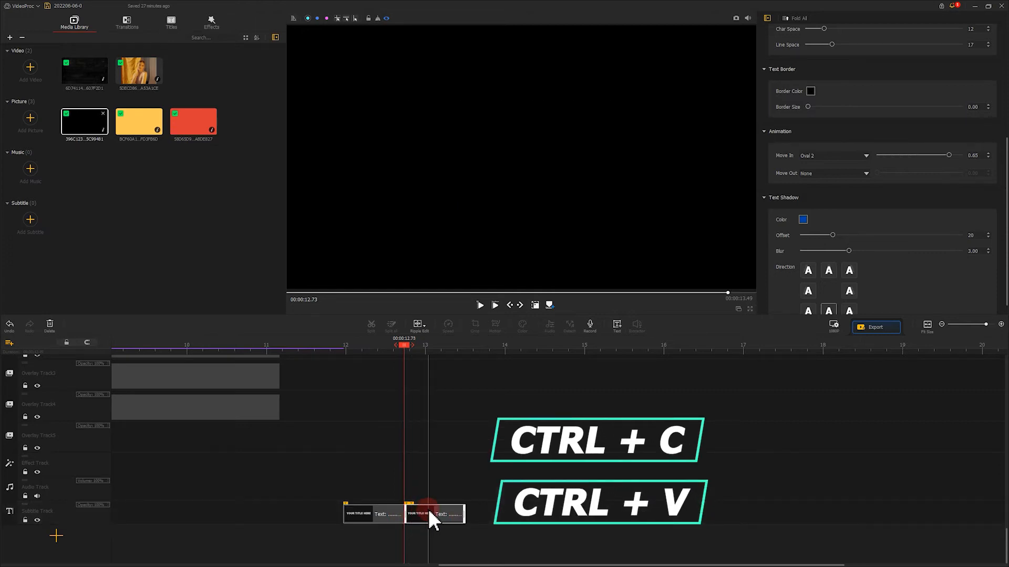
key("ctrl+v")
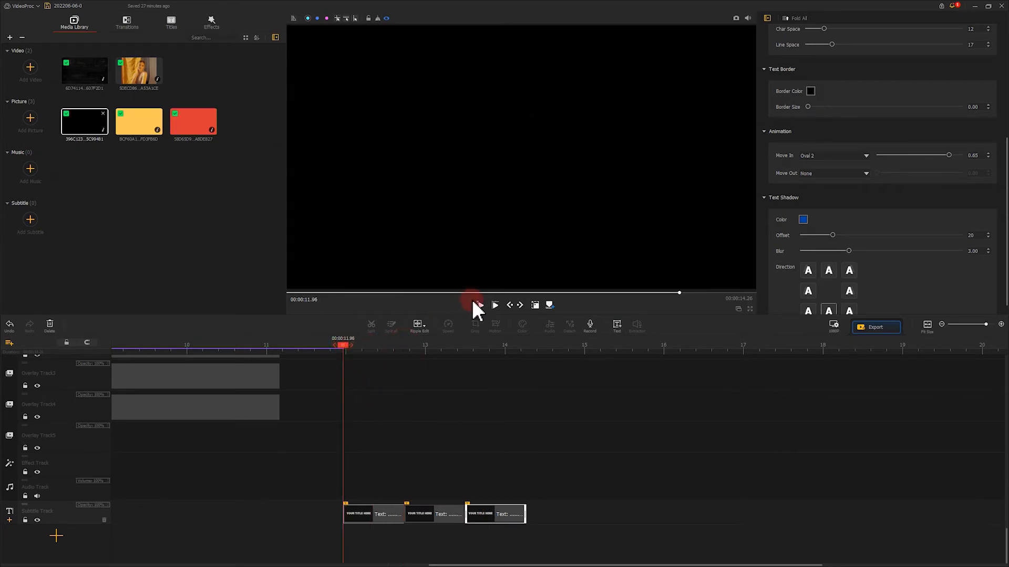
left_click(477, 305)
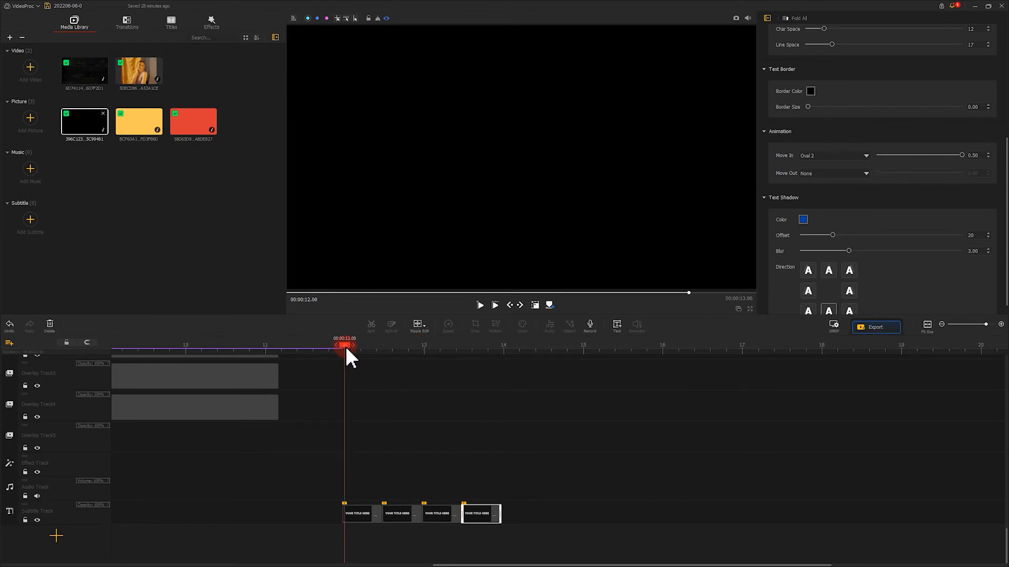
left_click(480, 305)
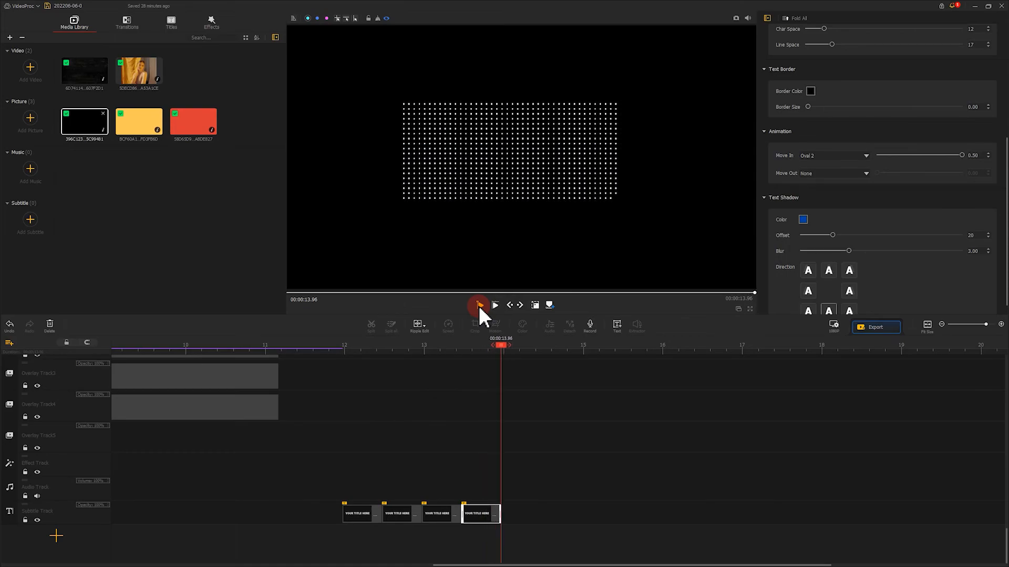
left_click(479, 305)
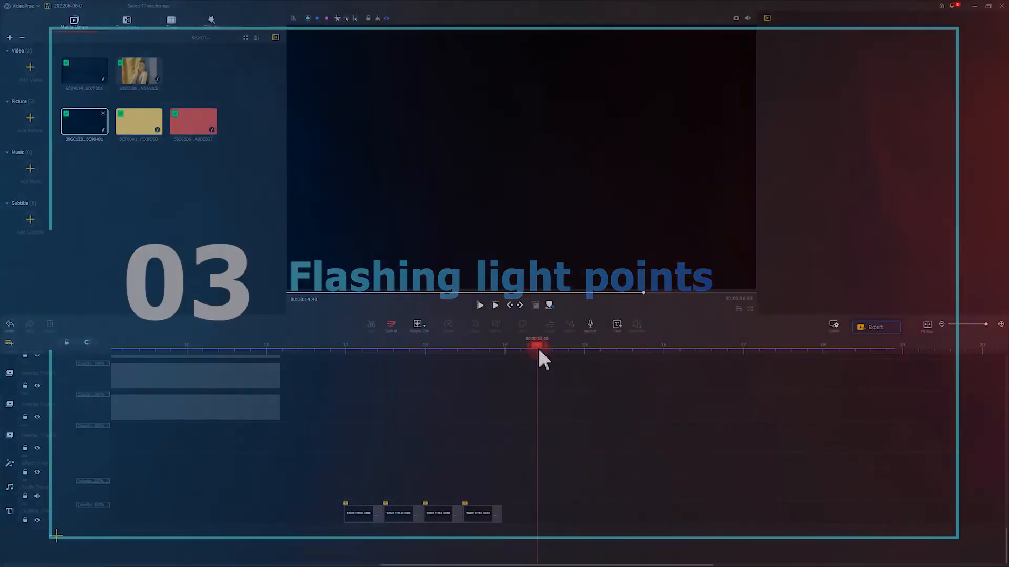
Add a title at 14.40 containing a single dot in Arial Rounded MT Bold.
left_click(616, 324)
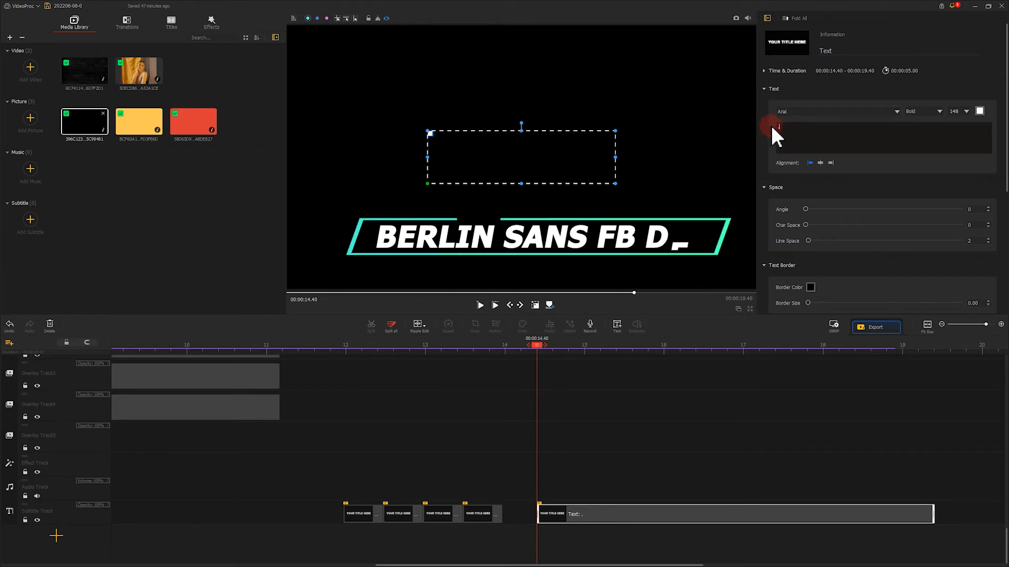
left_click(833, 112)
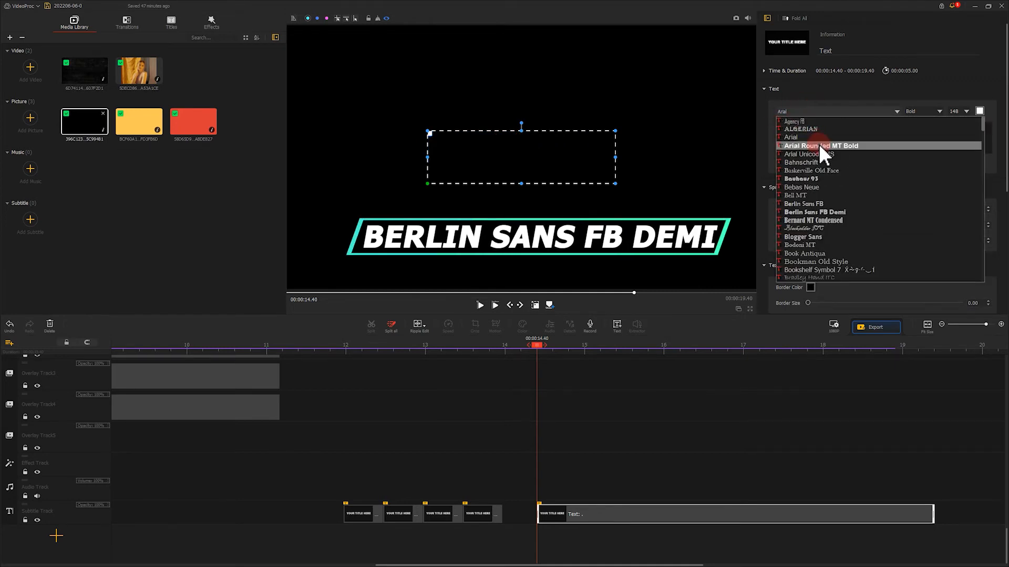
left_click(821, 145)
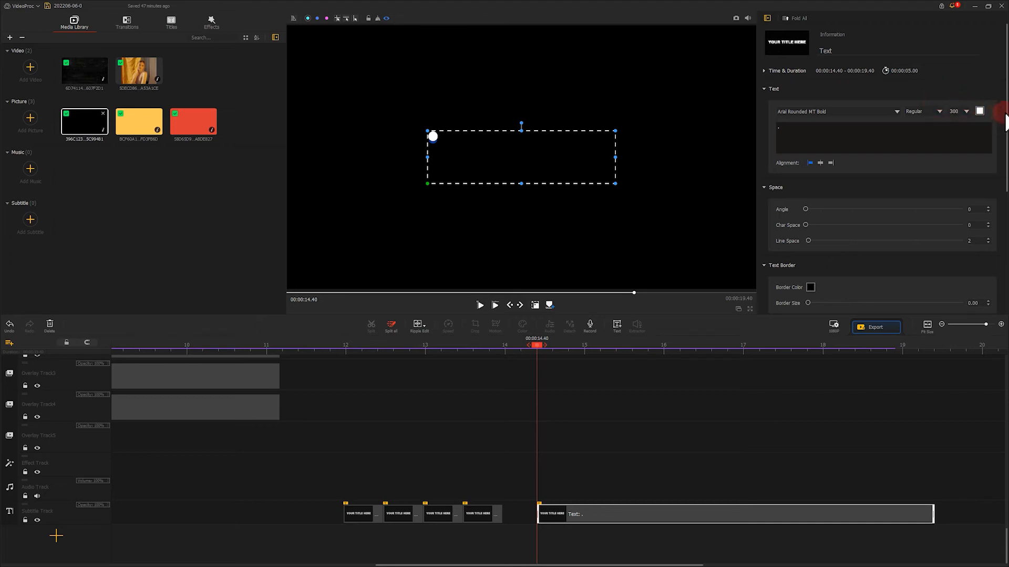
scroll("down", 3)
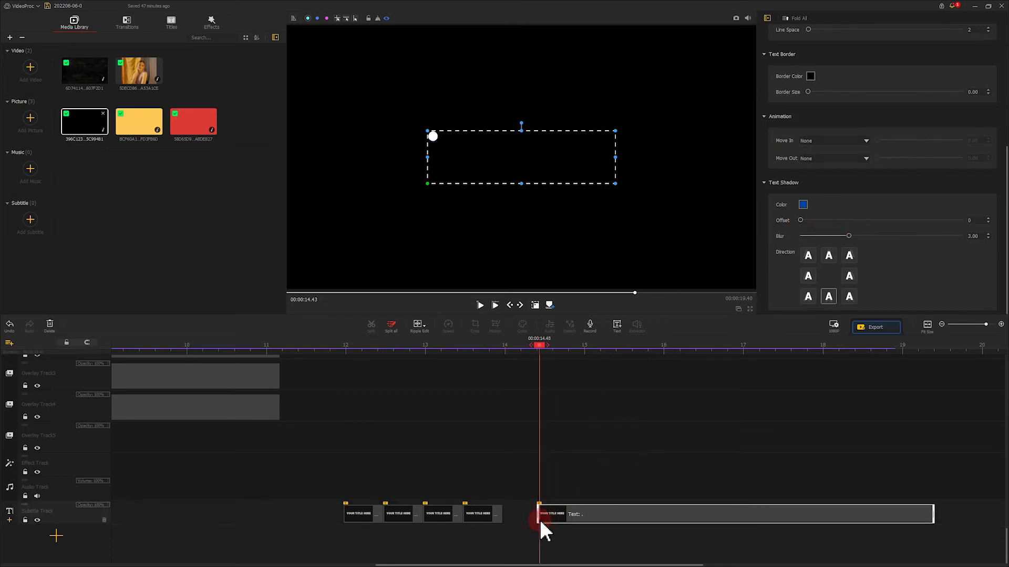
Copy the single-dot title clip to stack copies on separate subtitle tracks.
key("ctrl+c")
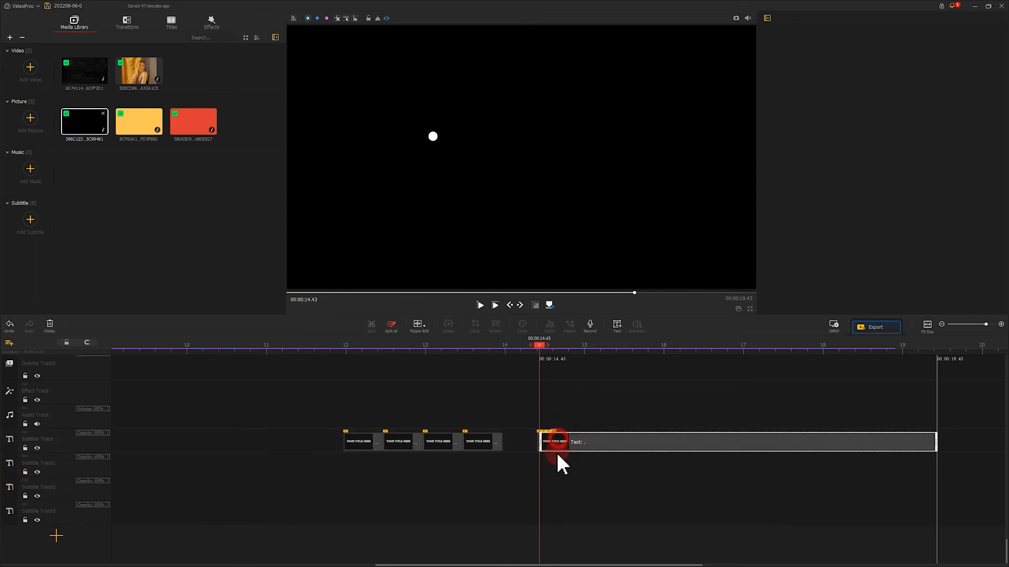
left_click(556, 442)
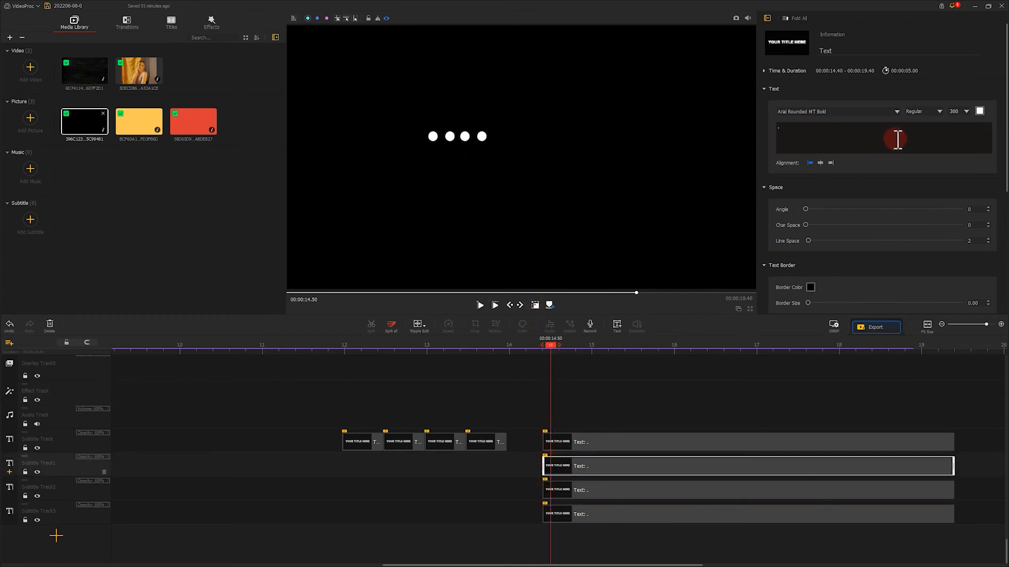
Colour the second, third and fourth dots red, blue and grey, then play the staggered dots.
left_click(979, 111)
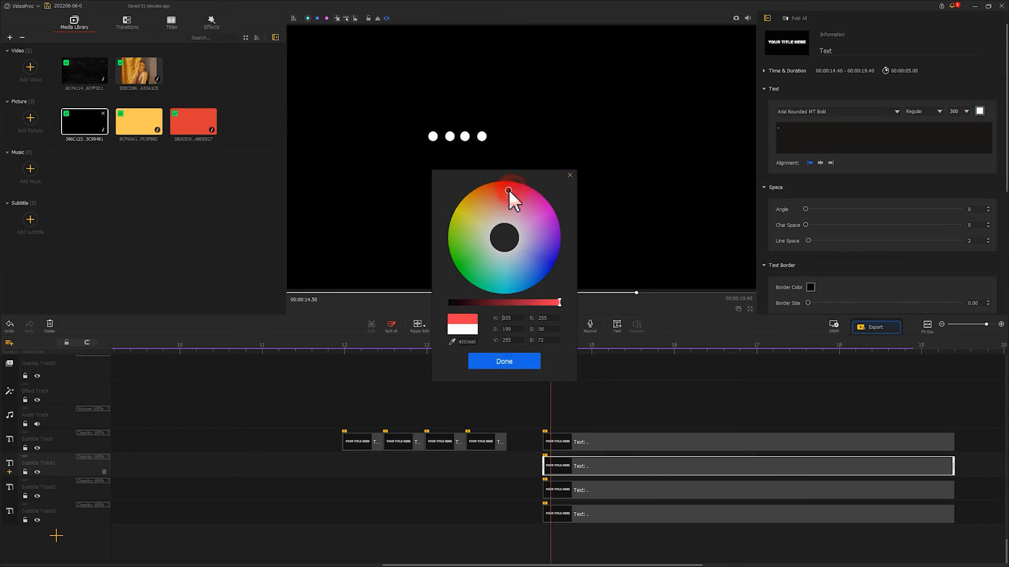
left_click(504, 361)
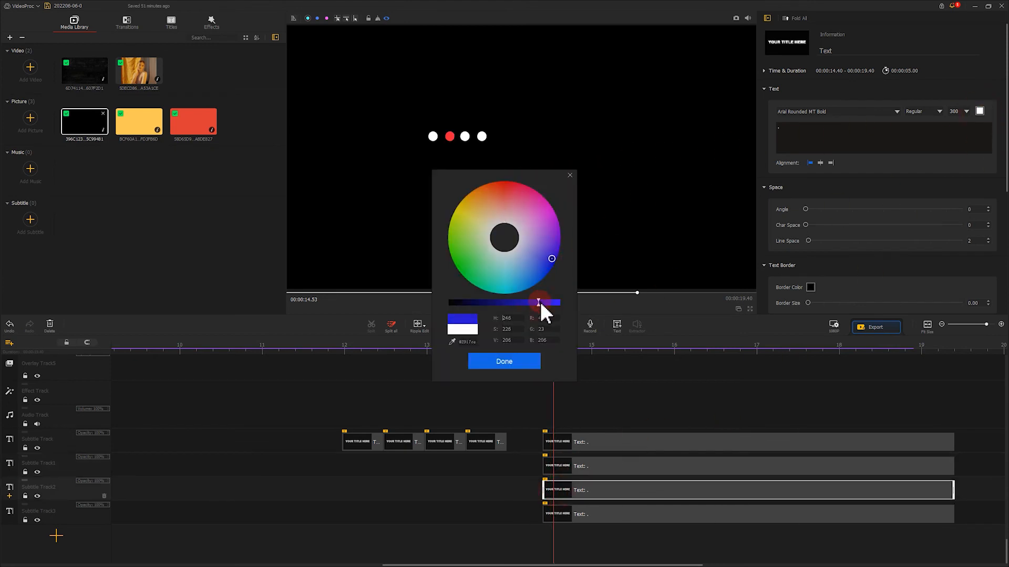
left_click(519, 274)
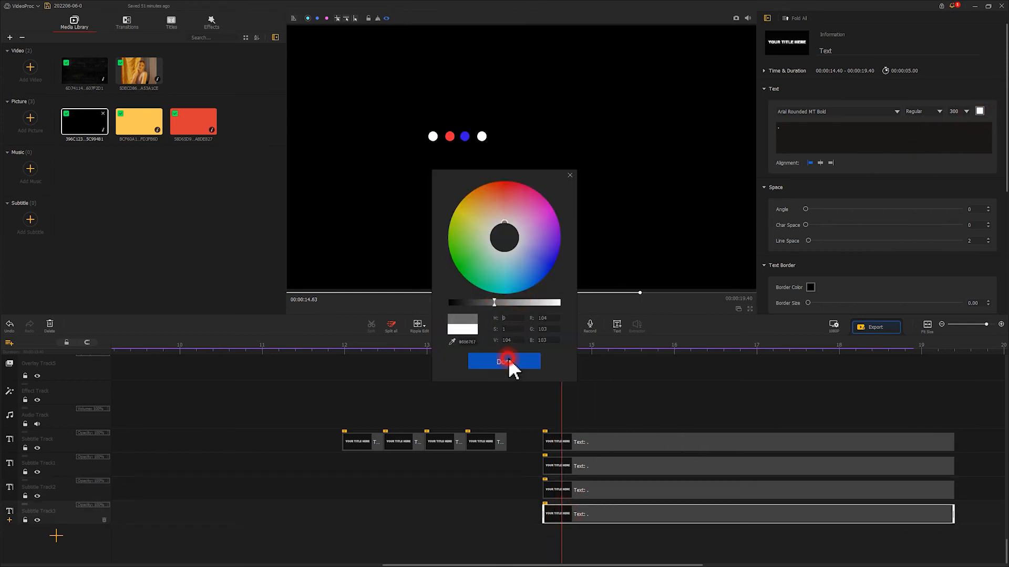
left_click(504, 361)
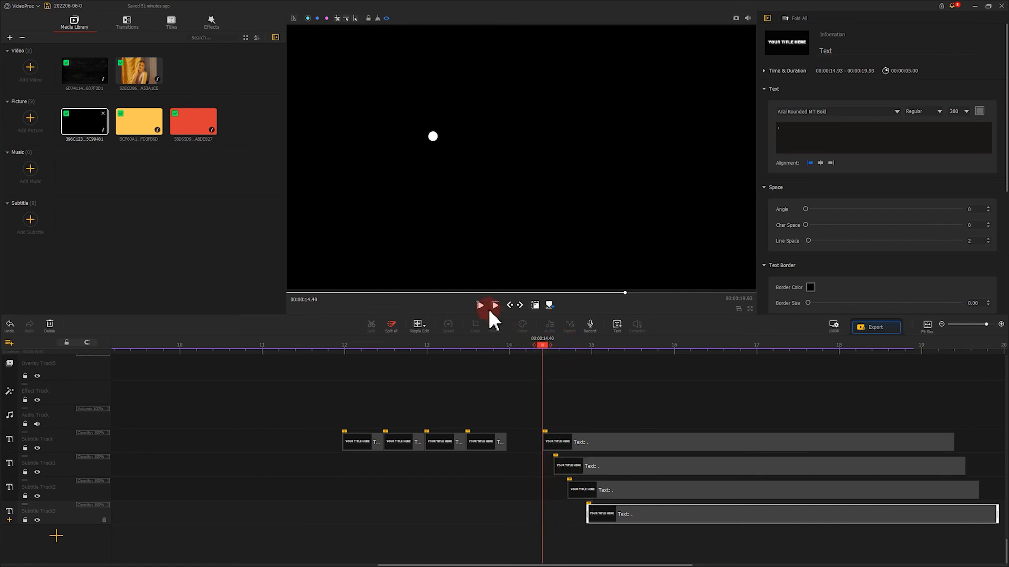
left_click(479, 305)
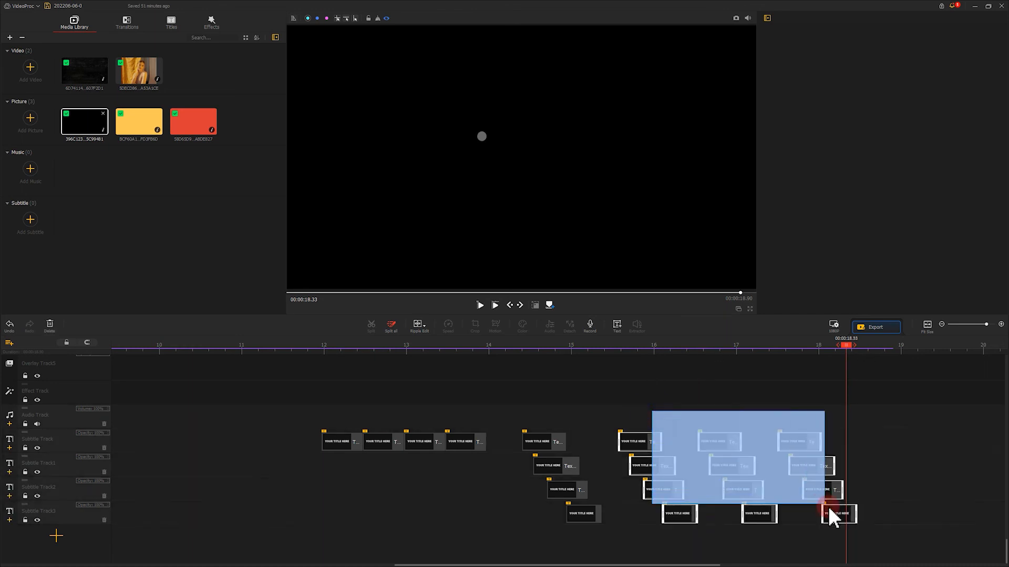
Drop the copied dot clip sets along the timeline and play the flashing sequence.
left_click(525, 361)
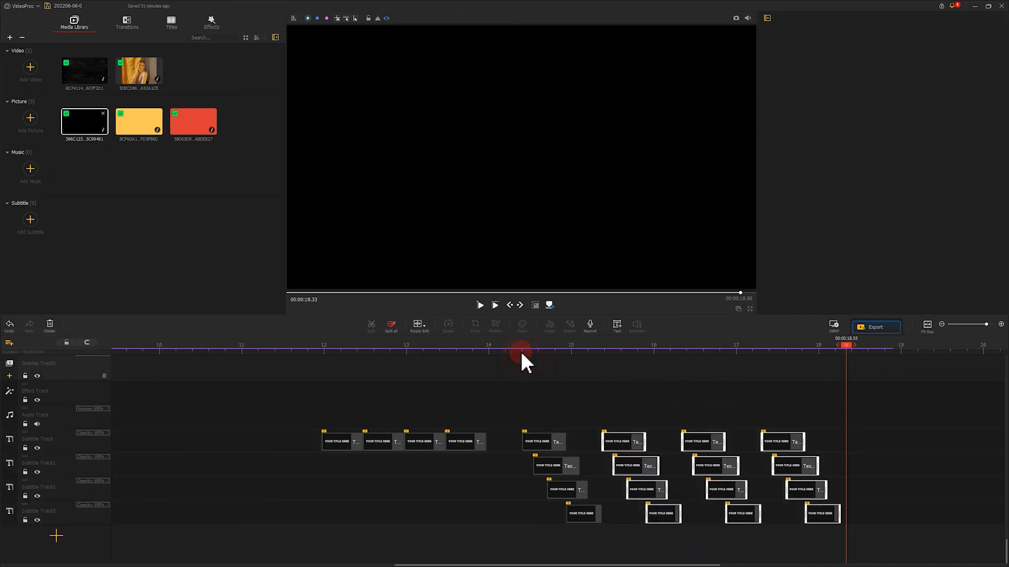
left_click(480, 304)
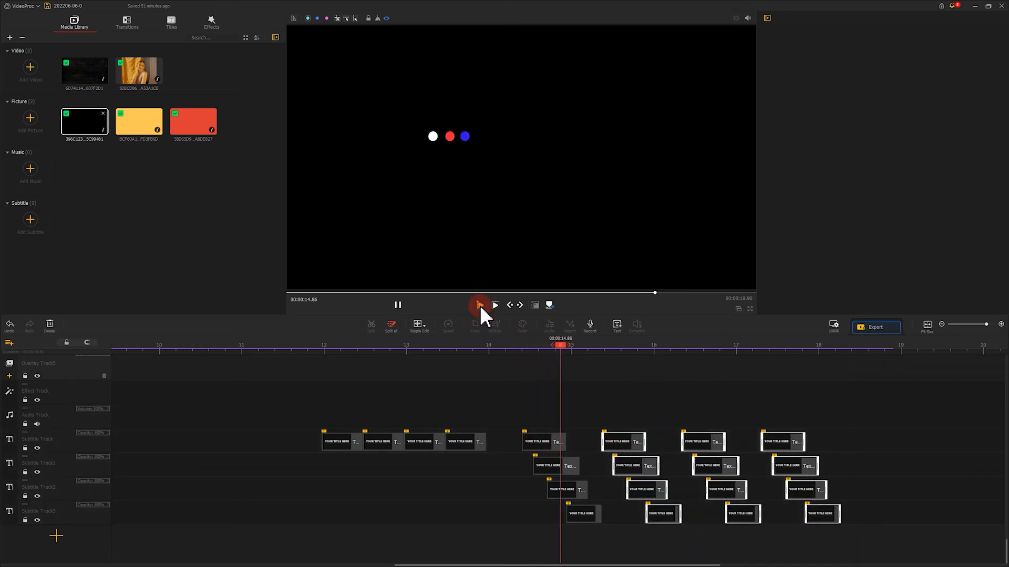